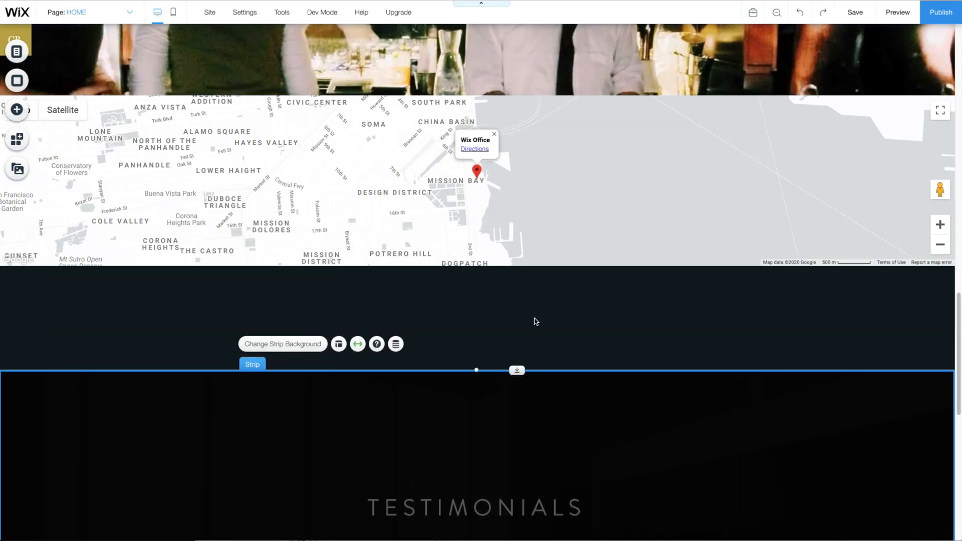
pyautogui.moveTo(515, 321)
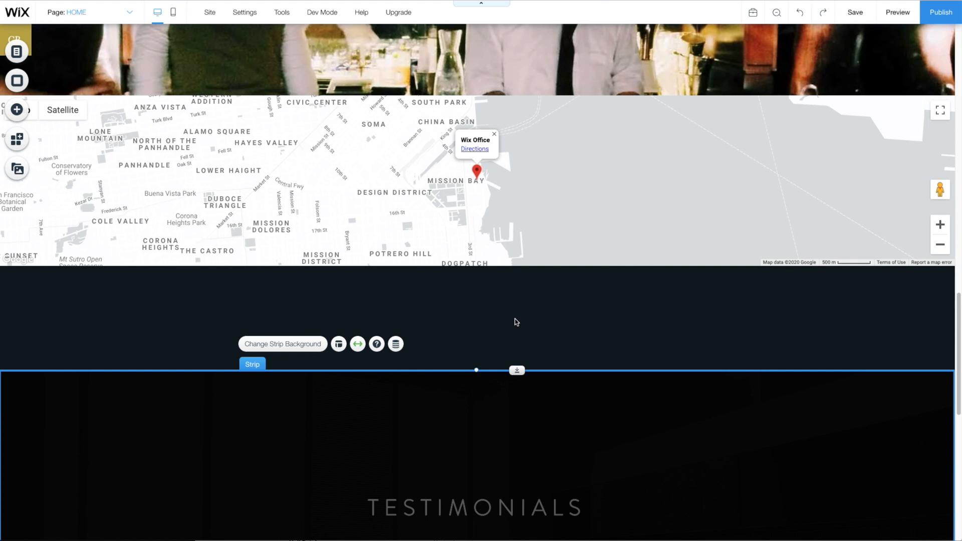